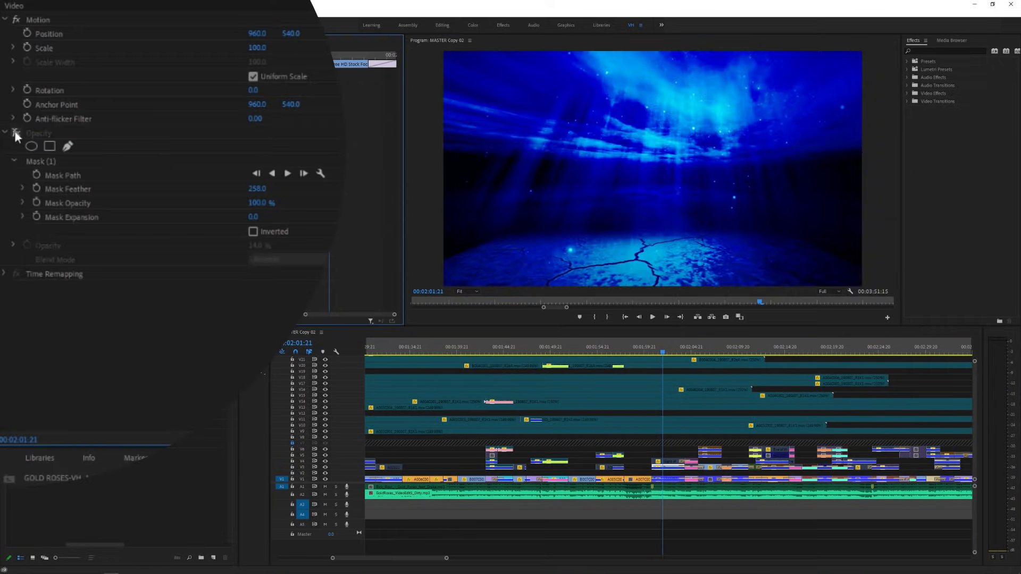
Delete Mask (1) from the sky clip's Opacity, leaving it at 14% over the car shot
{"action": "left_click", "coordinate": [38, 133]}
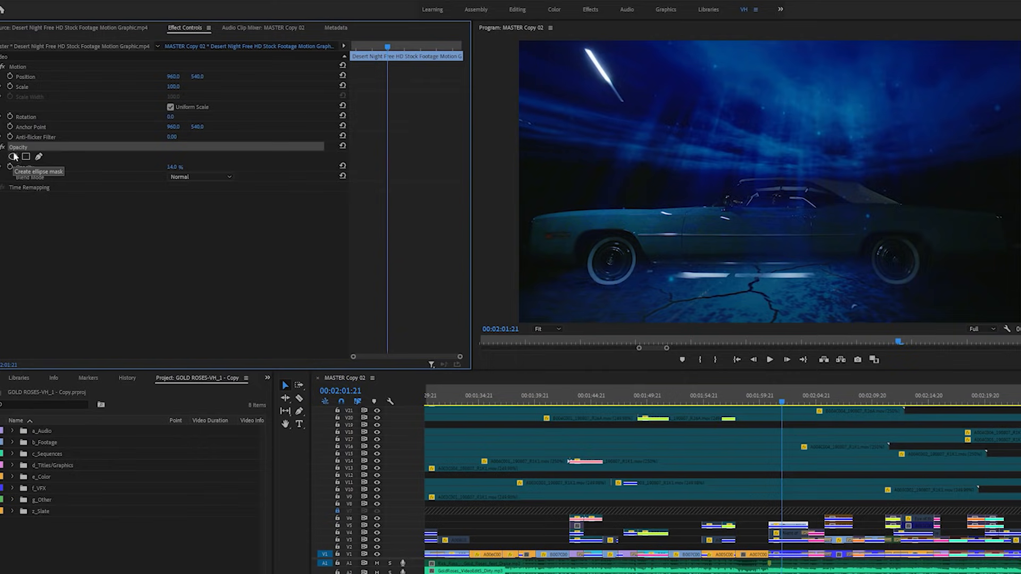
Add an ellipse opacity mask with 16 feather to the sky clip, then deselect it
{"action": "left_click", "coordinate": [38, 156]}
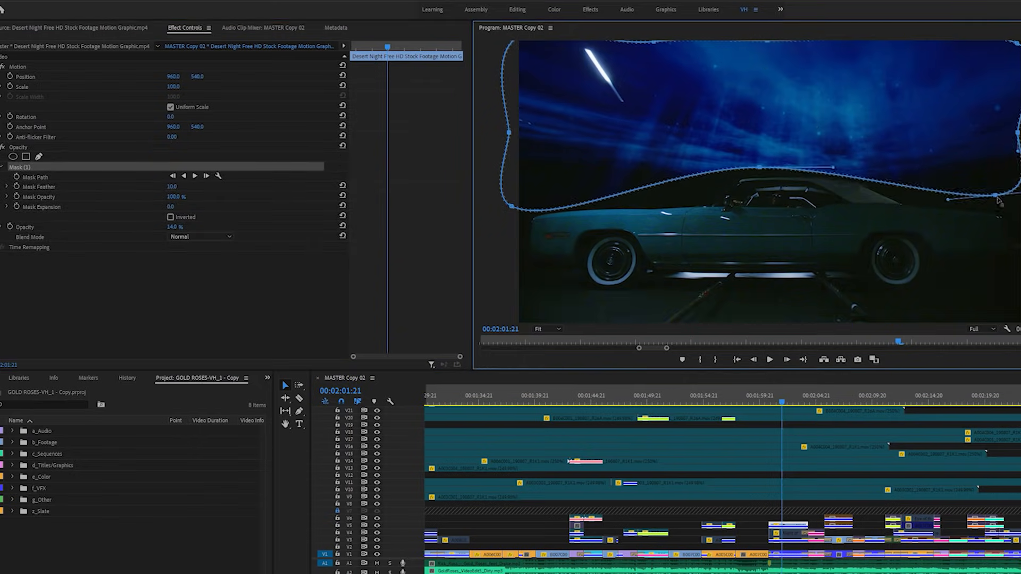
{"action": "left_click", "coordinate": [788, 528]}
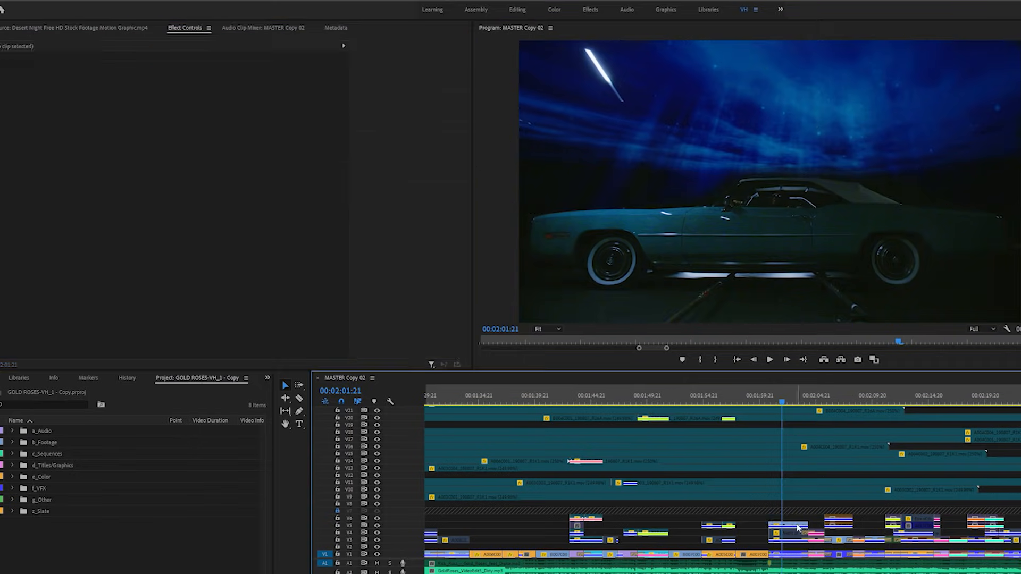